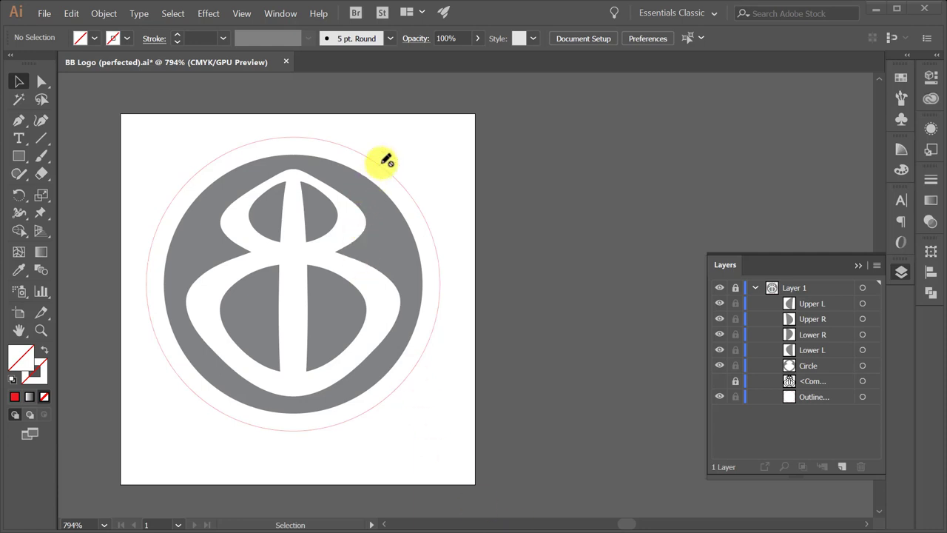
pyautogui.moveTo(163, 215)
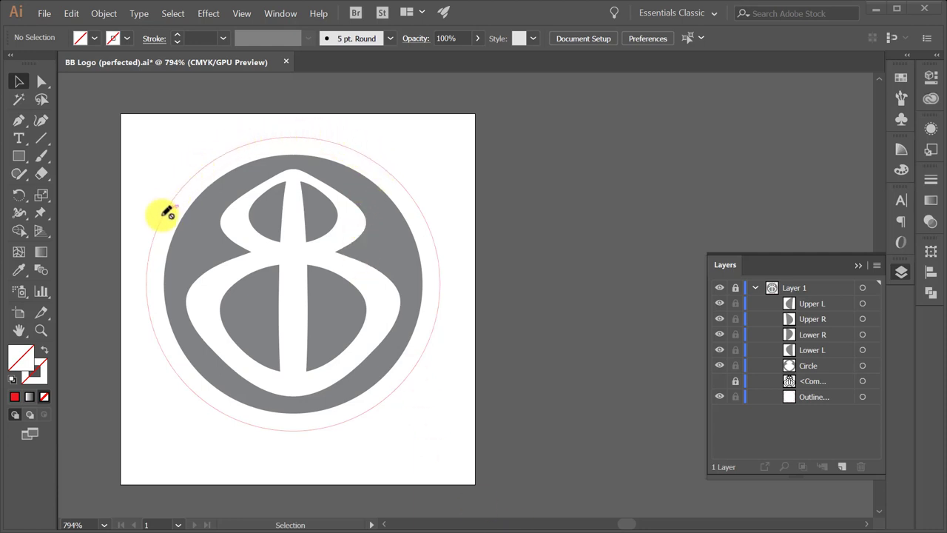
pyautogui.moveTo(372, 451)
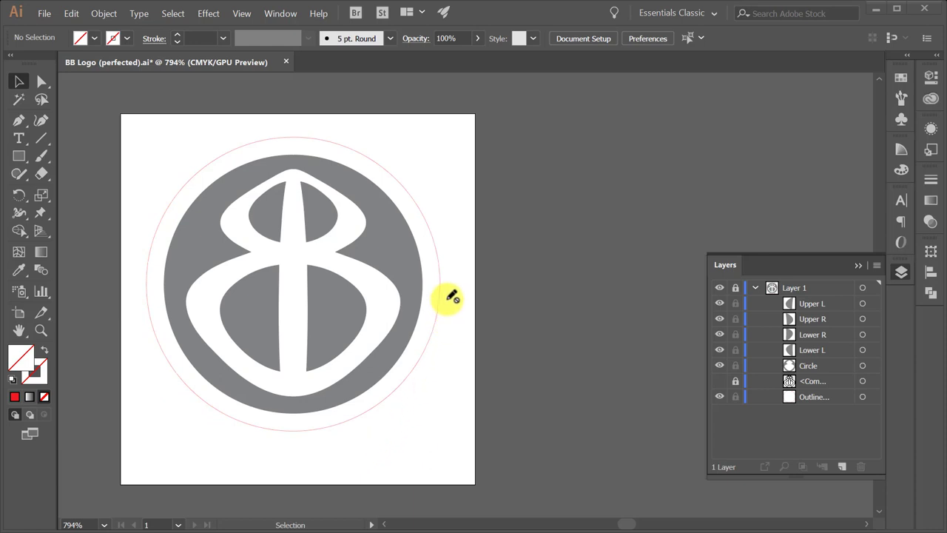
pyautogui.moveTo(304, 205)
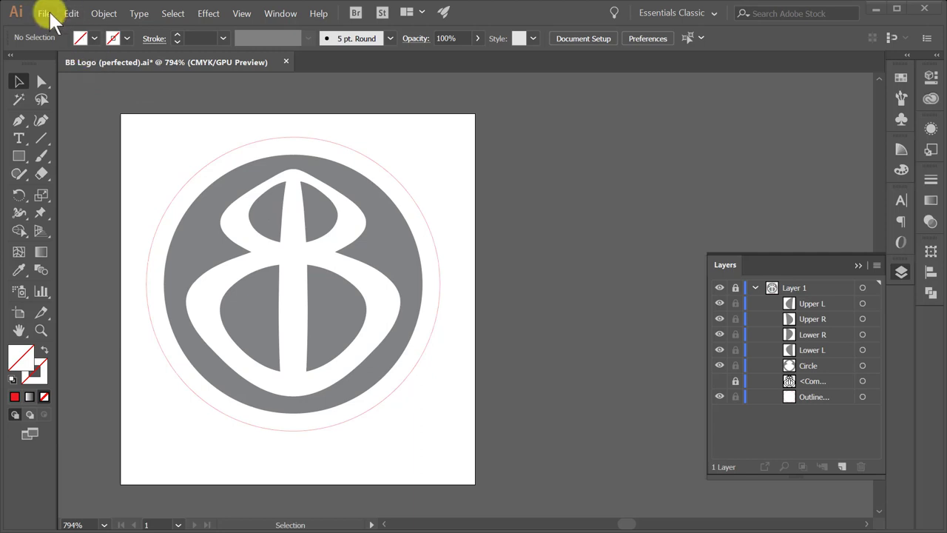
# Save the logo as an SVG file named 'BB Glow' on the Desktop.
pyautogui.click(45, 14)
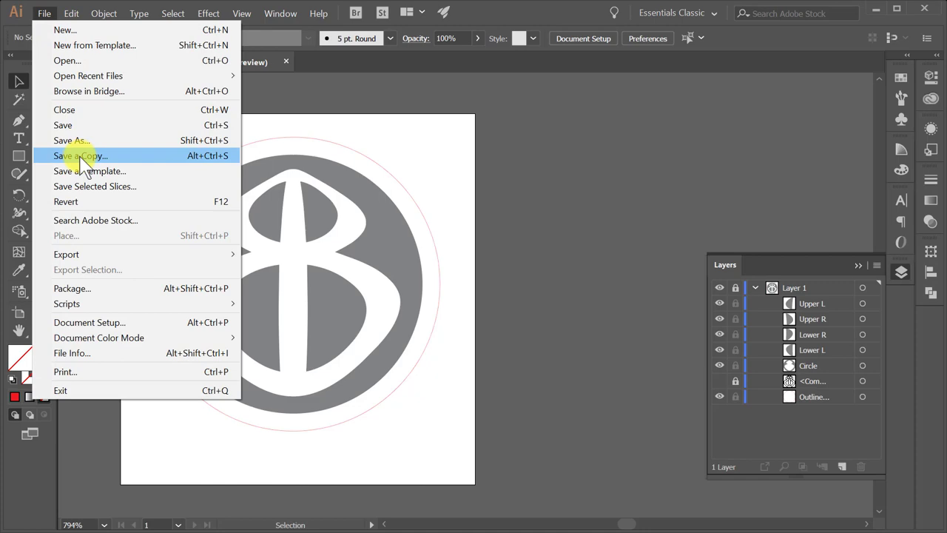
pyautogui.moveTo(72, 140)
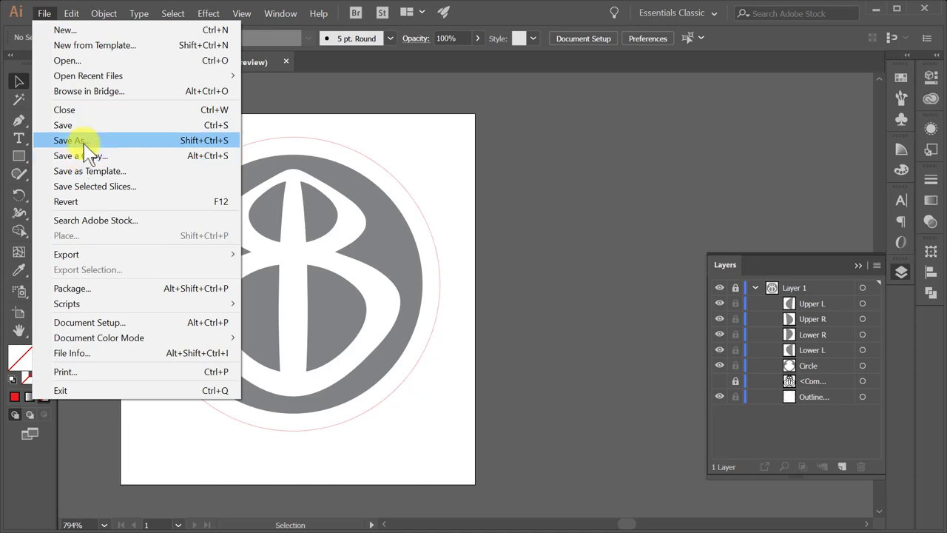
pyautogui.click(71, 140)
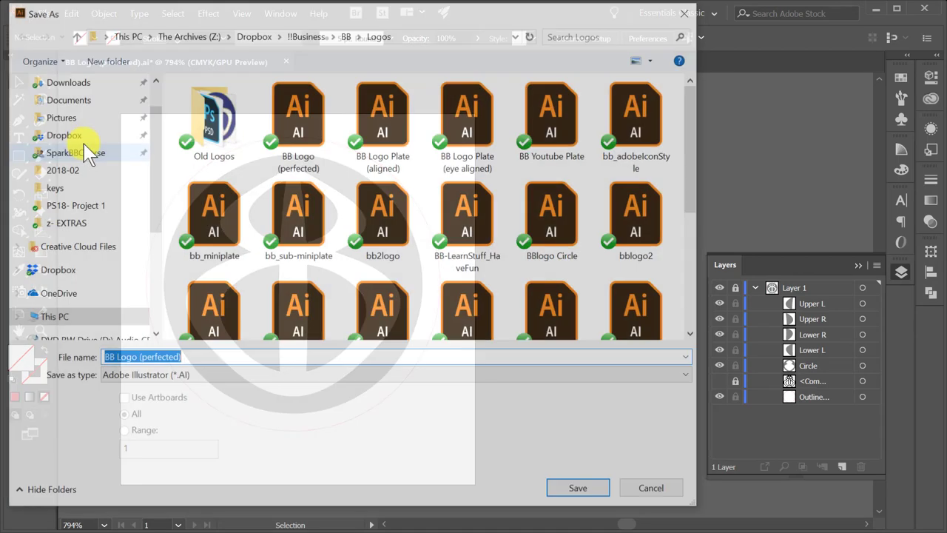
pyautogui.click(392, 374)
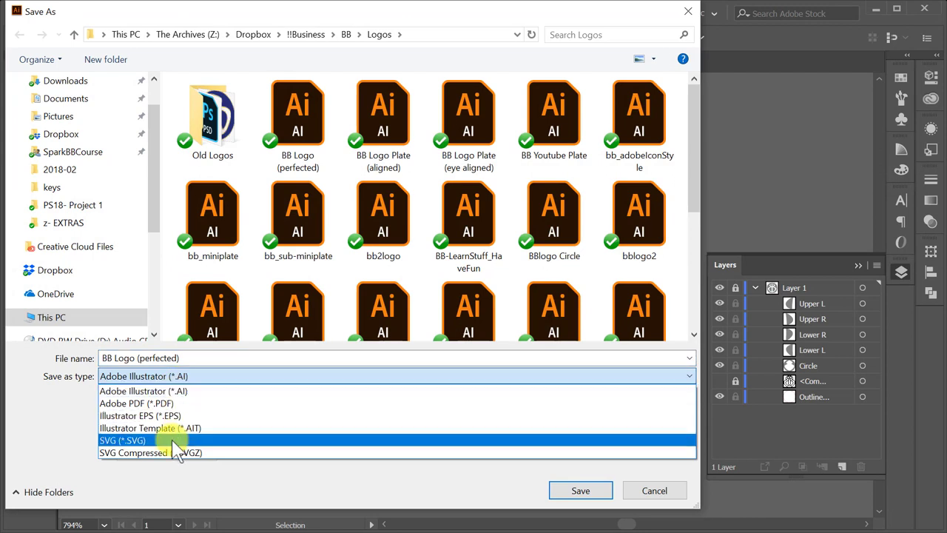
pyautogui.click(122, 440)
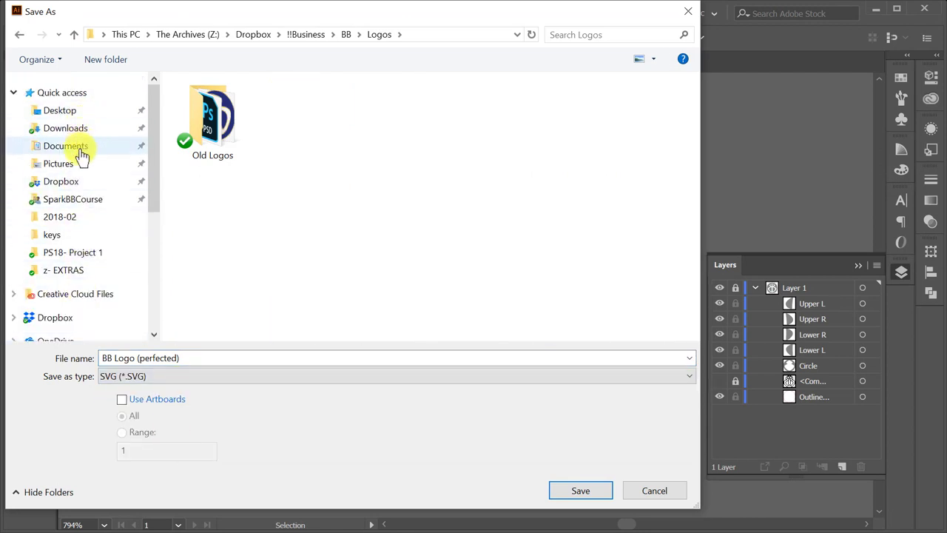
pyautogui.click(59, 109)
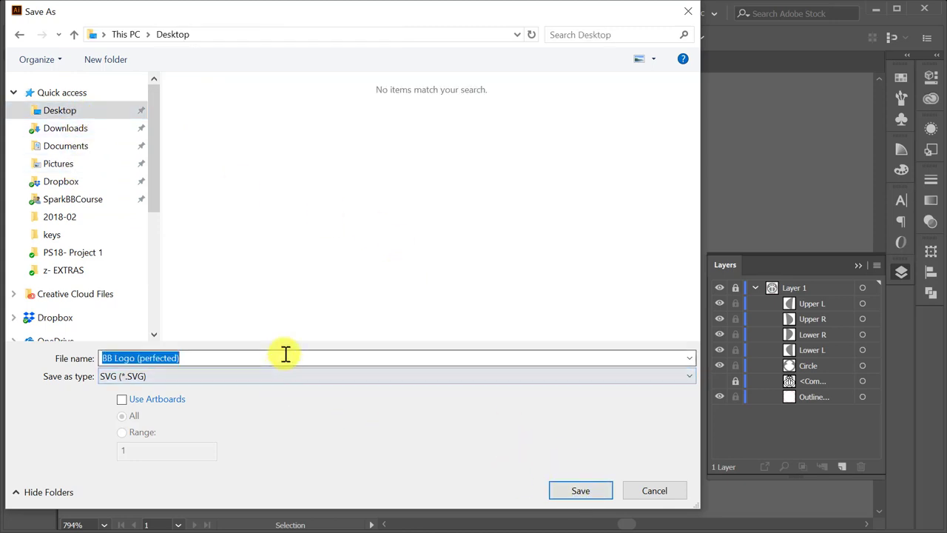
pyautogui.write('BB Glow')
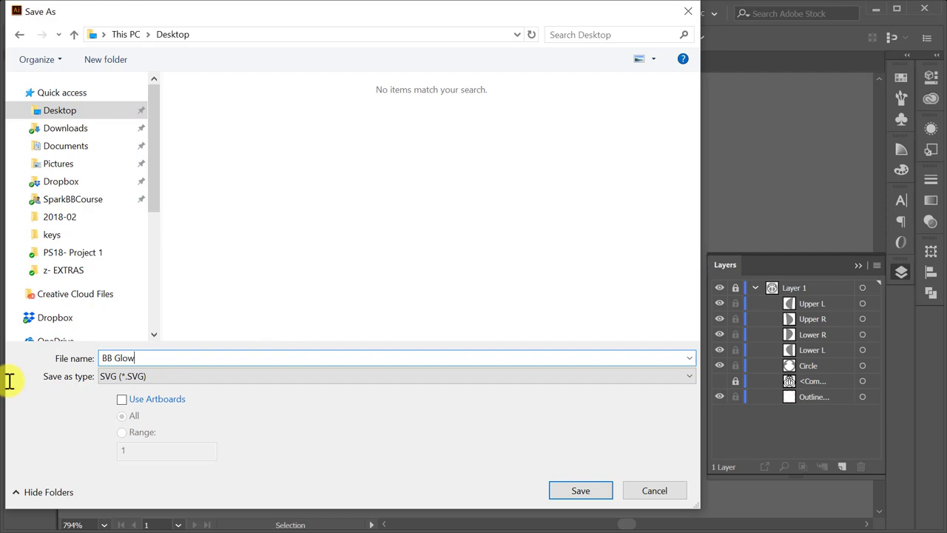
pyautogui.click(580, 489)
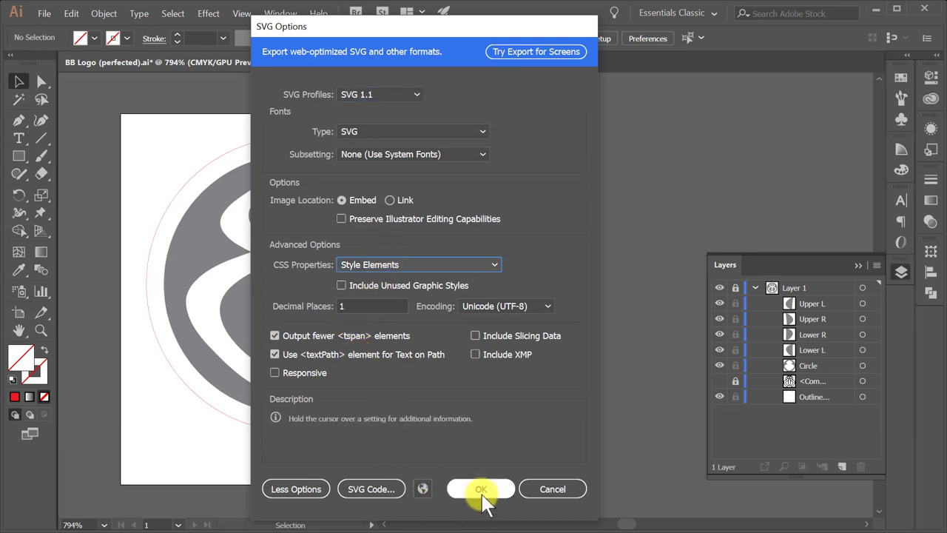
# Accept the default SVG export options and switch to the Glowforge dashboard.
pyautogui.click(481, 488)
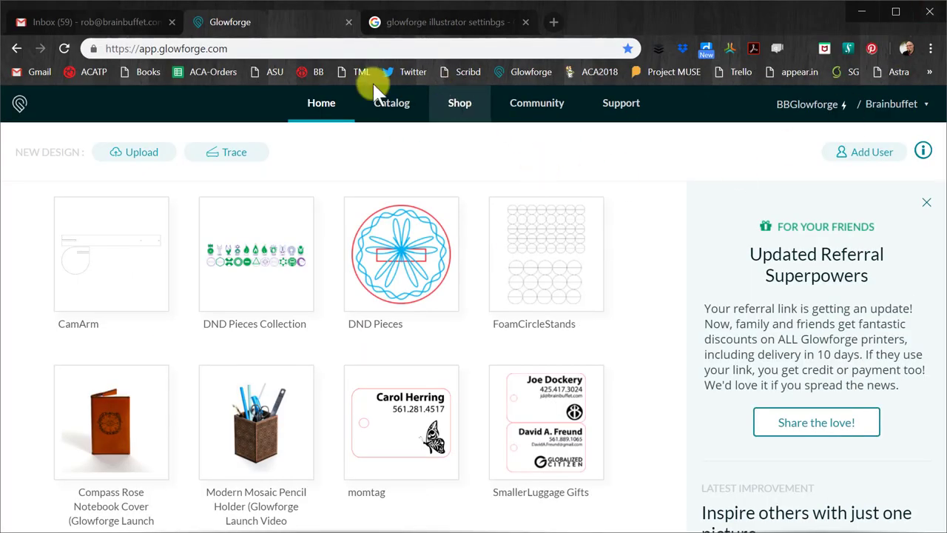
pyautogui.click(134, 151)
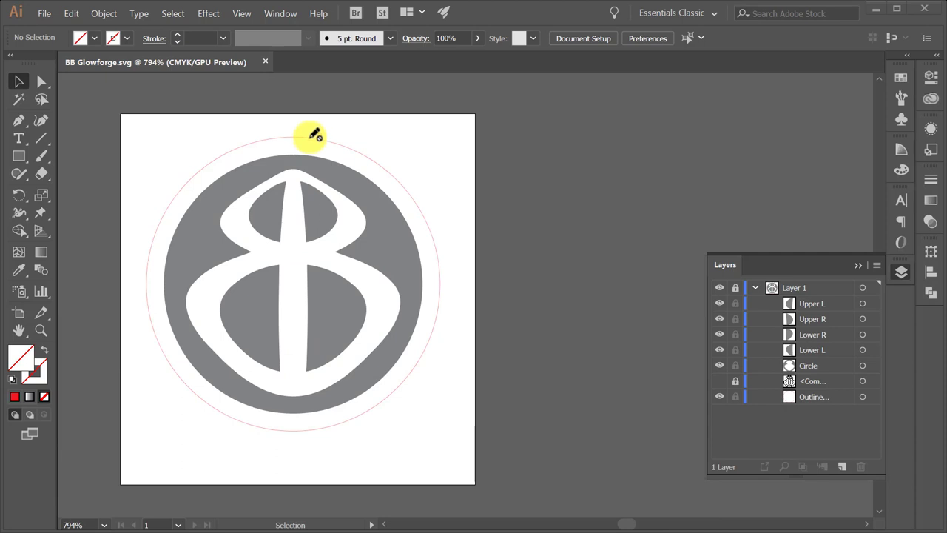
pyautogui.moveTo(311, 136)
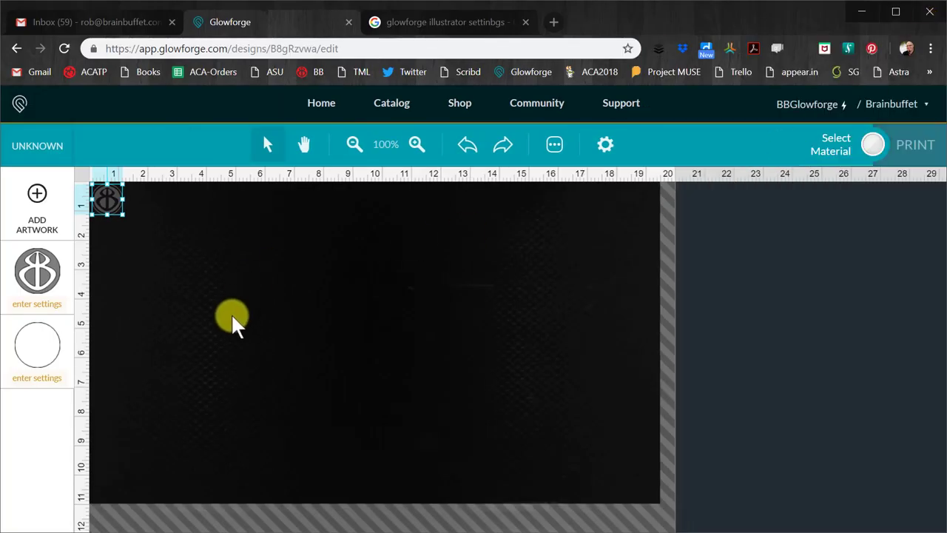
pyautogui.moveTo(60, 303)
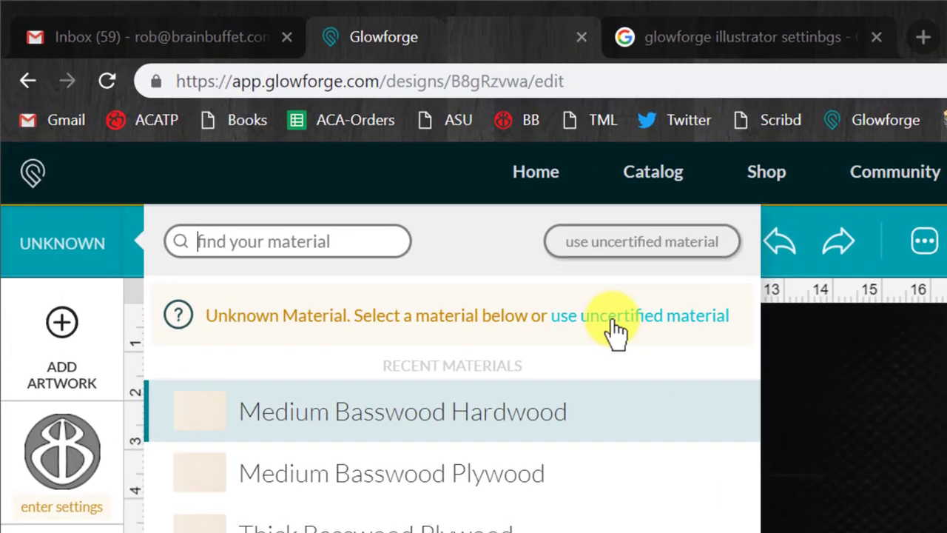
# Search materials for 'leat' and select Thick Natural Leather.
pyautogui.write('leather')
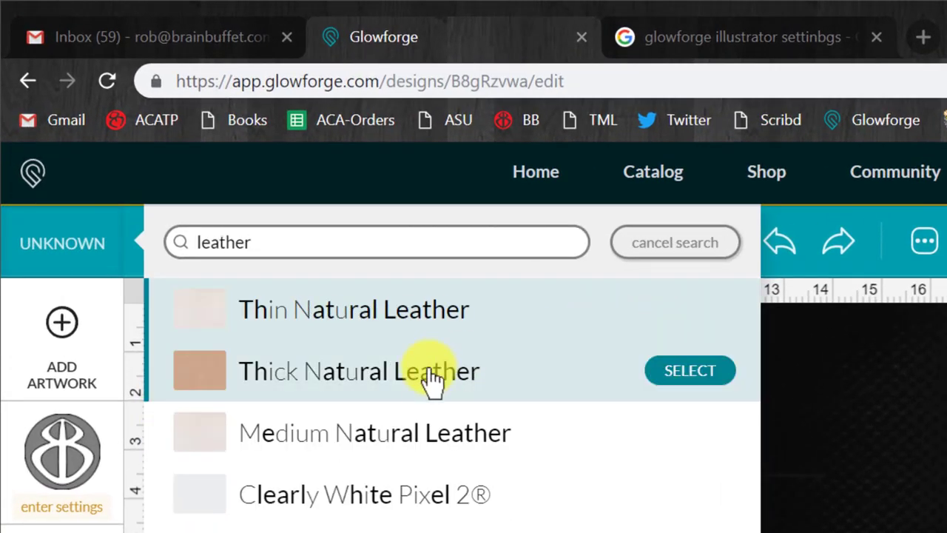
pyautogui.click(689, 370)
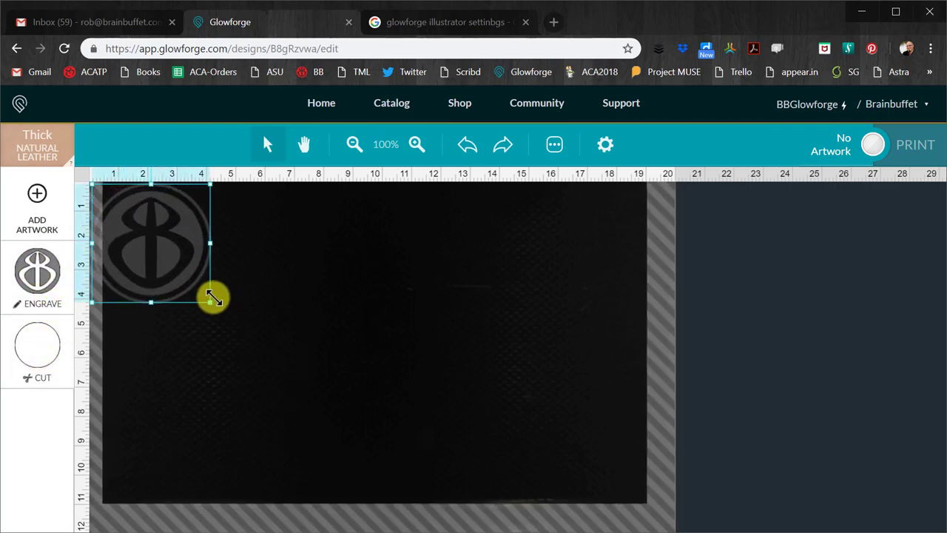
# Resize the logo to about three inches wide and drag it toward the bed's centre.
pyautogui.moveTo(211, 299); pyautogui.dragTo(185, 256)
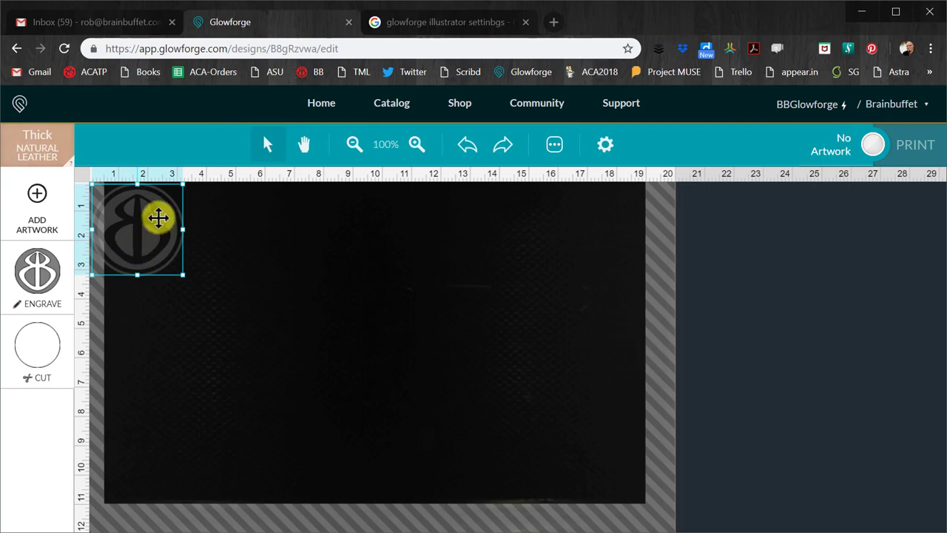
pyautogui.moveTo(159, 217); pyautogui.dragTo(333, 333)
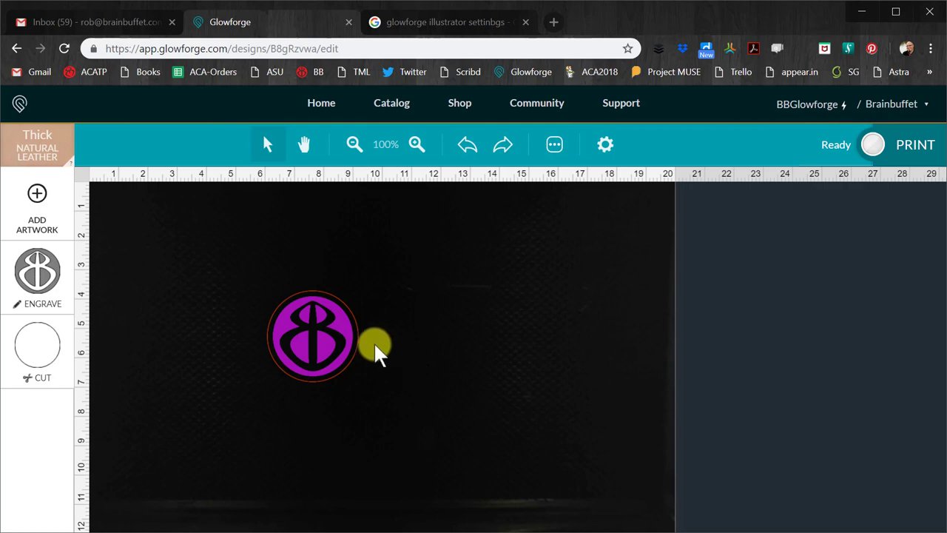
pyautogui.click(310, 336)
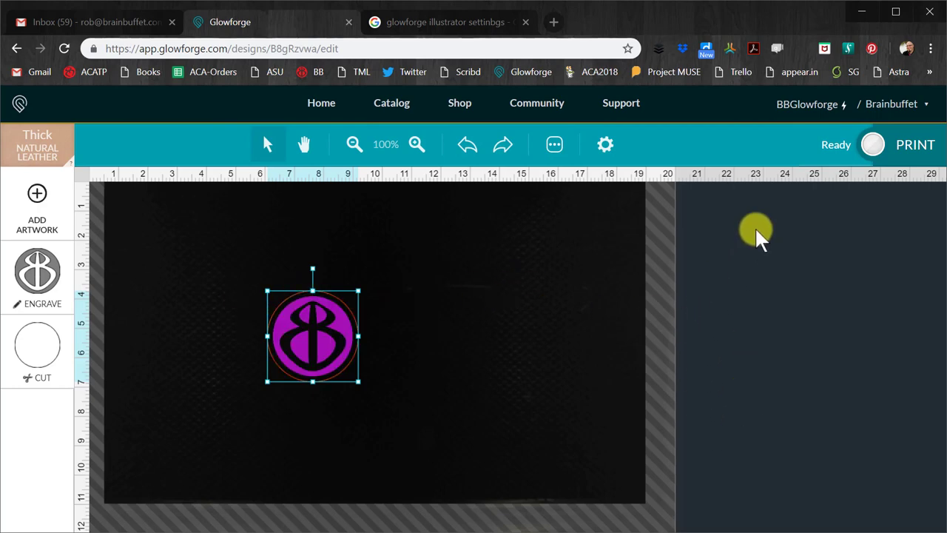
pyautogui.moveTo(857, 380)
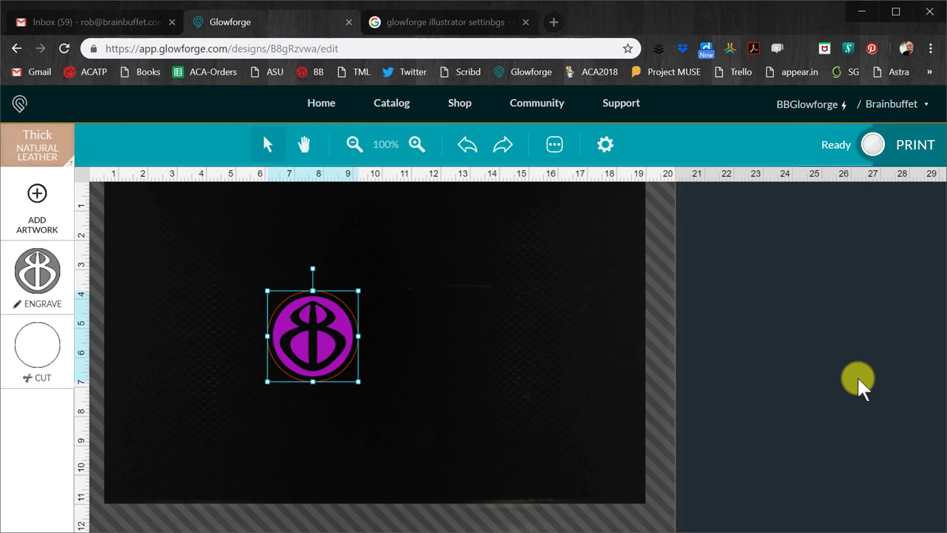
pyautogui.moveTo(821, 436)
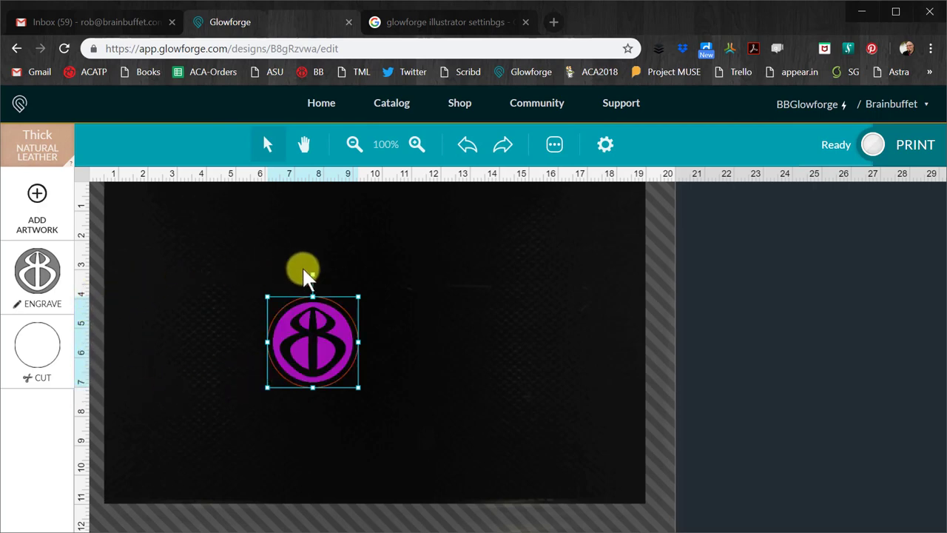
pyautogui.moveTo(358, 302)
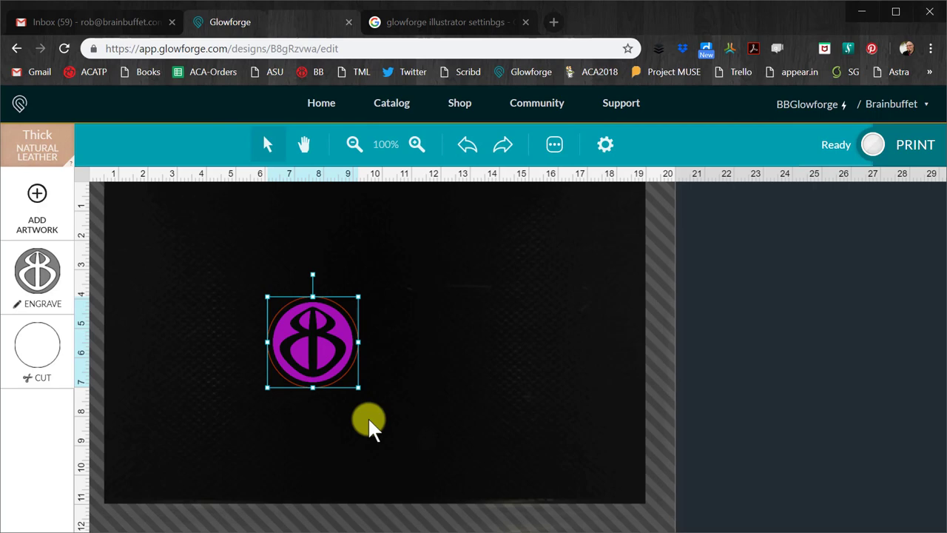
pyautogui.moveTo(318, 30)
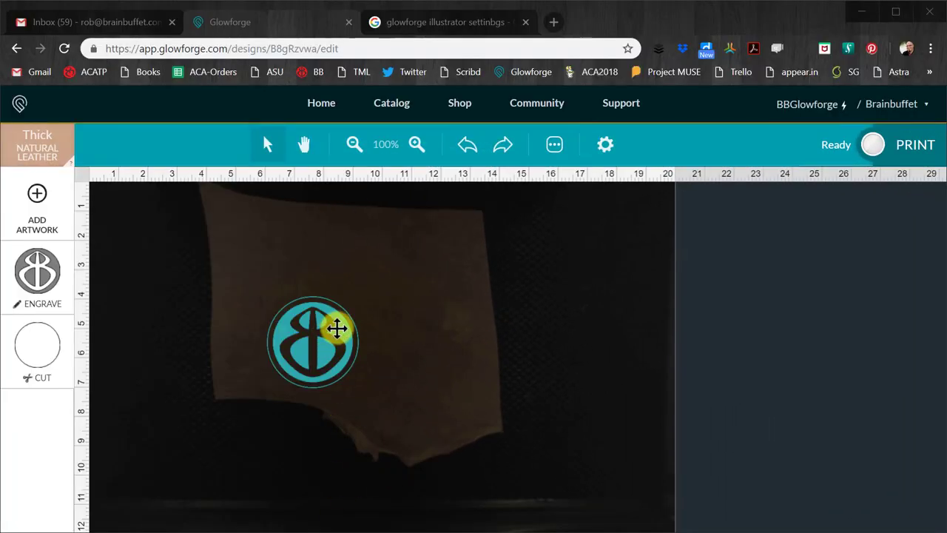
# Drag the logo onto the leather scrap's upper-left area and fine-tune its spot.
pyautogui.moveTo(337, 329); pyautogui.dragTo(351, 335)
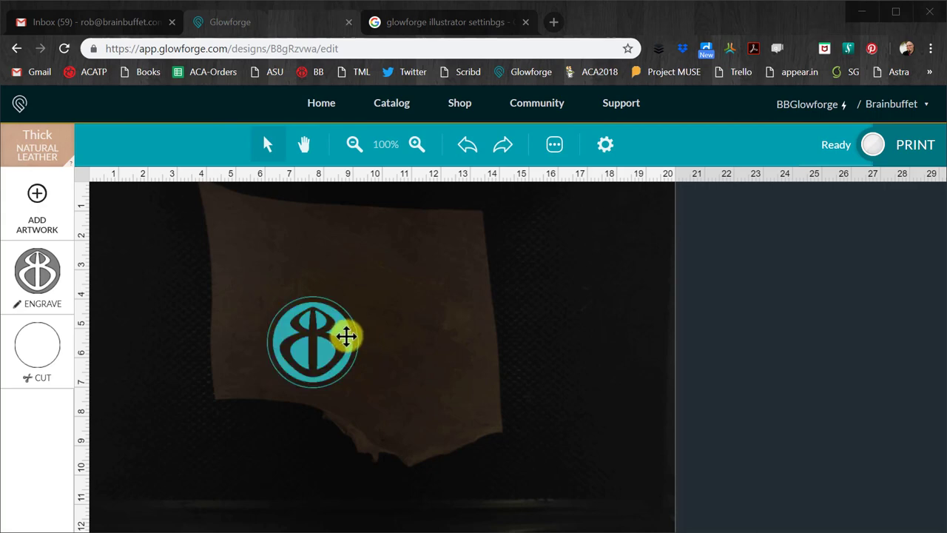
pyautogui.moveTo(348, 336); pyautogui.dragTo(317, 258)
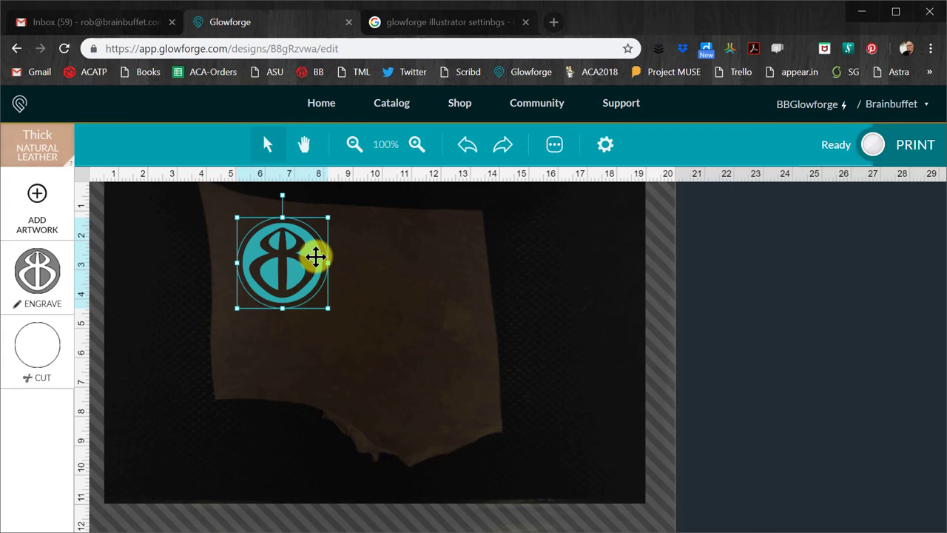
pyautogui.moveTo(316, 257); pyautogui.dragTo(309, 257)
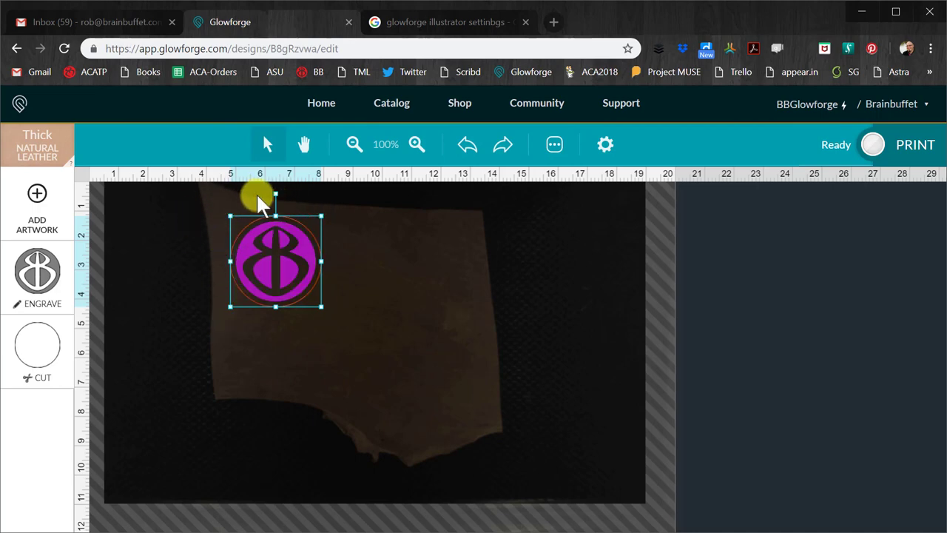
pyautogui.moveTo(363, 367)
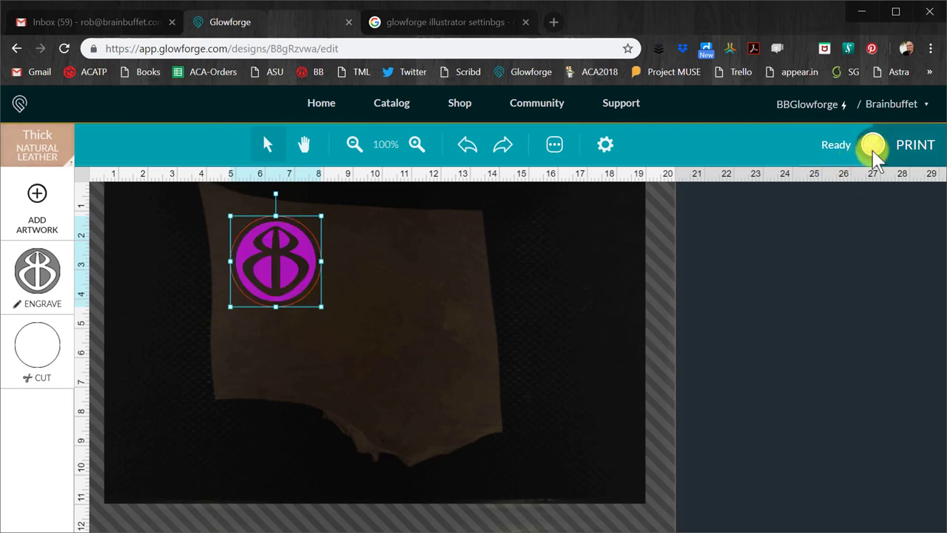
# Send the positioned logo to print, bringing up the Ready to print preview.
pyautogui.click(915, 144)
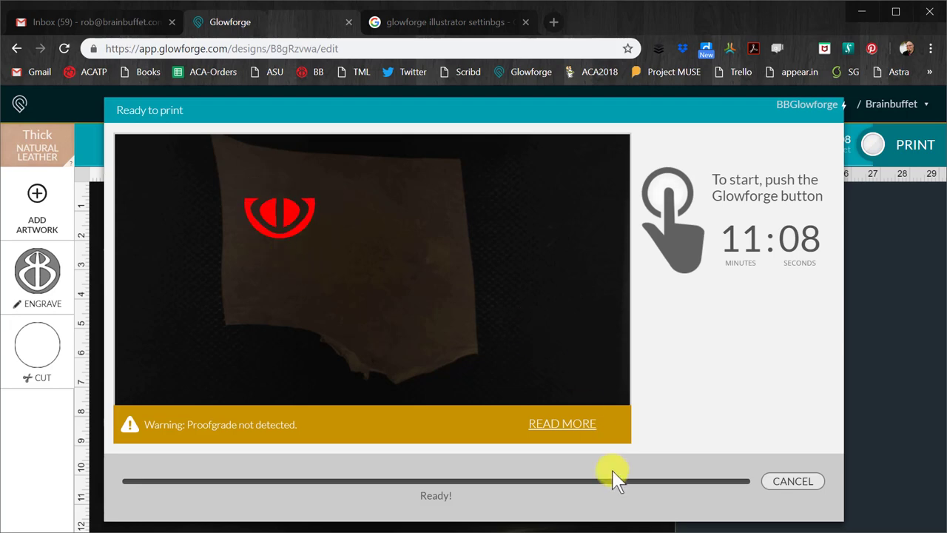
pyautogui.moveTo(721, 405)
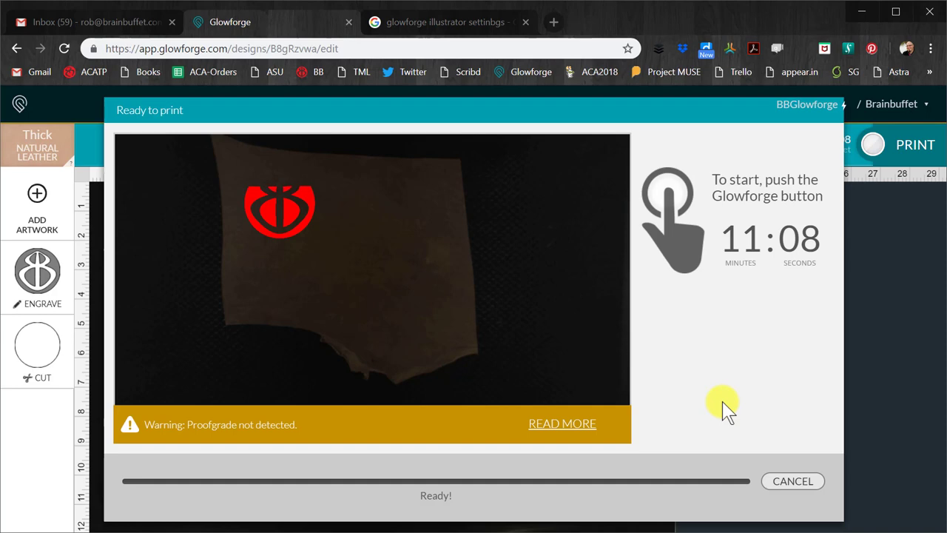